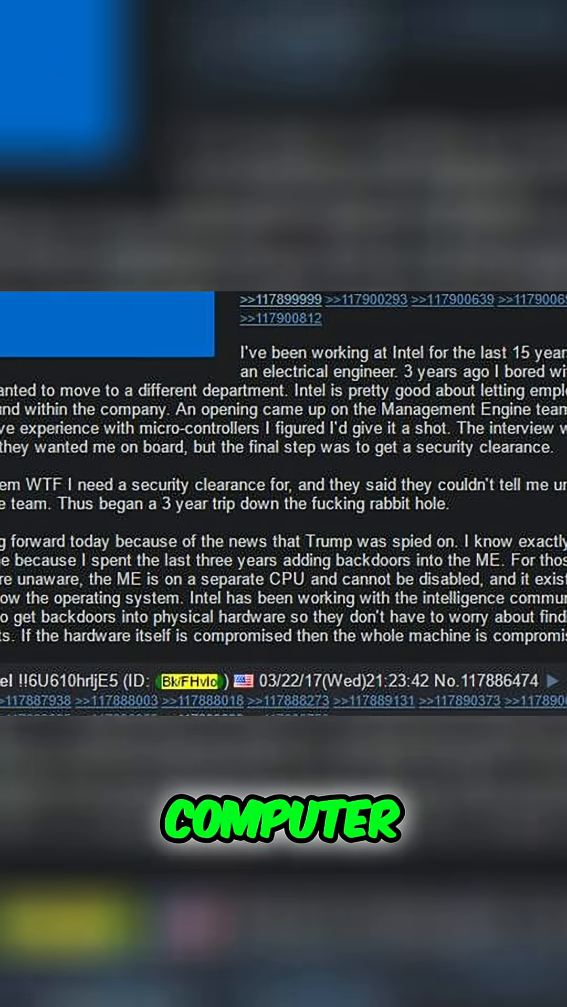
scroll("down", 3)
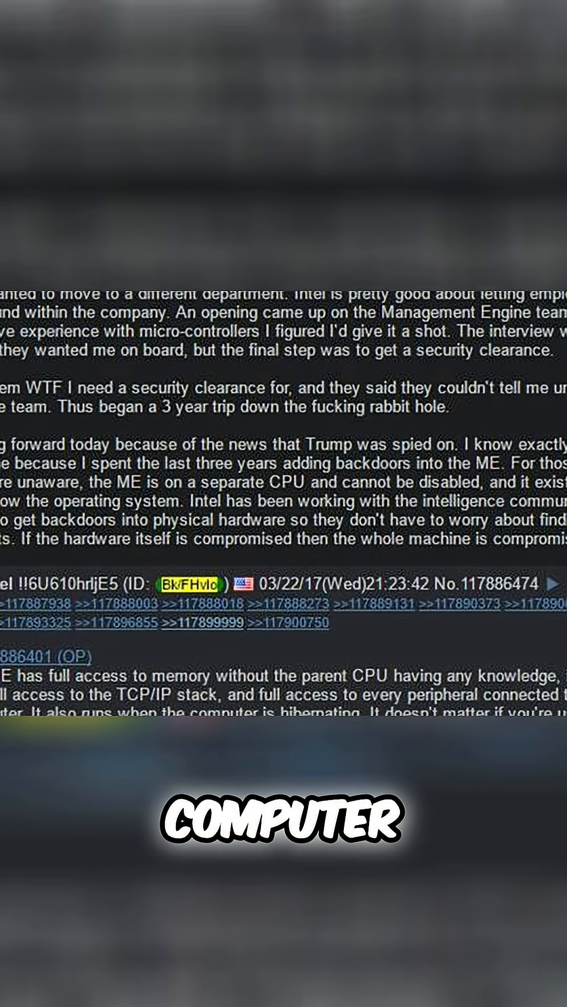
scroll("down", 3)
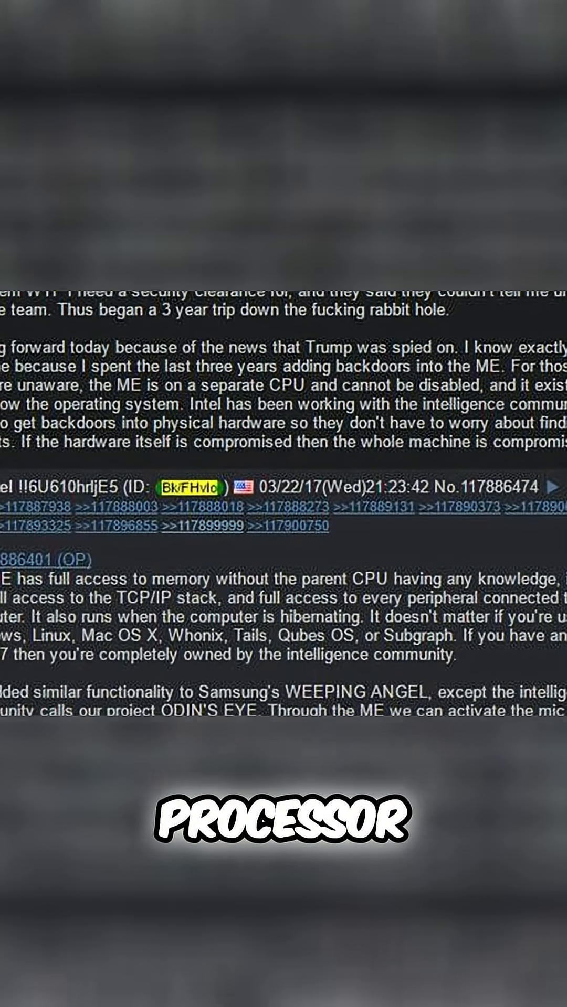